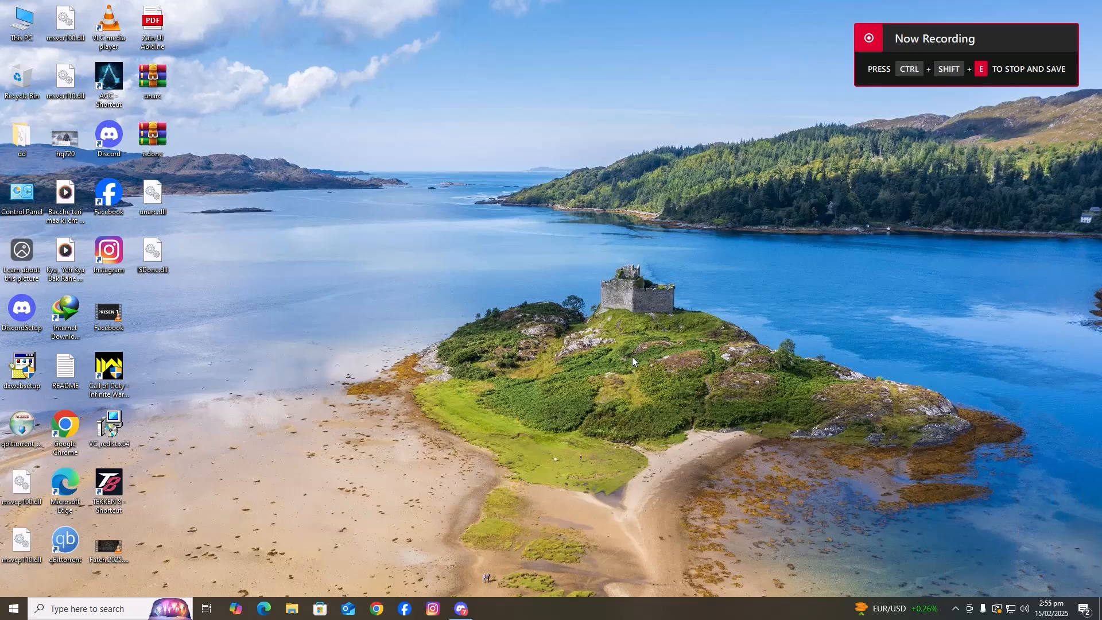
# - Launch Call of Duty from its shortcut, allow UAC, and dismiss the iw7_ship.exe 0xc0000906 error
pyautogui.click(108, 369)
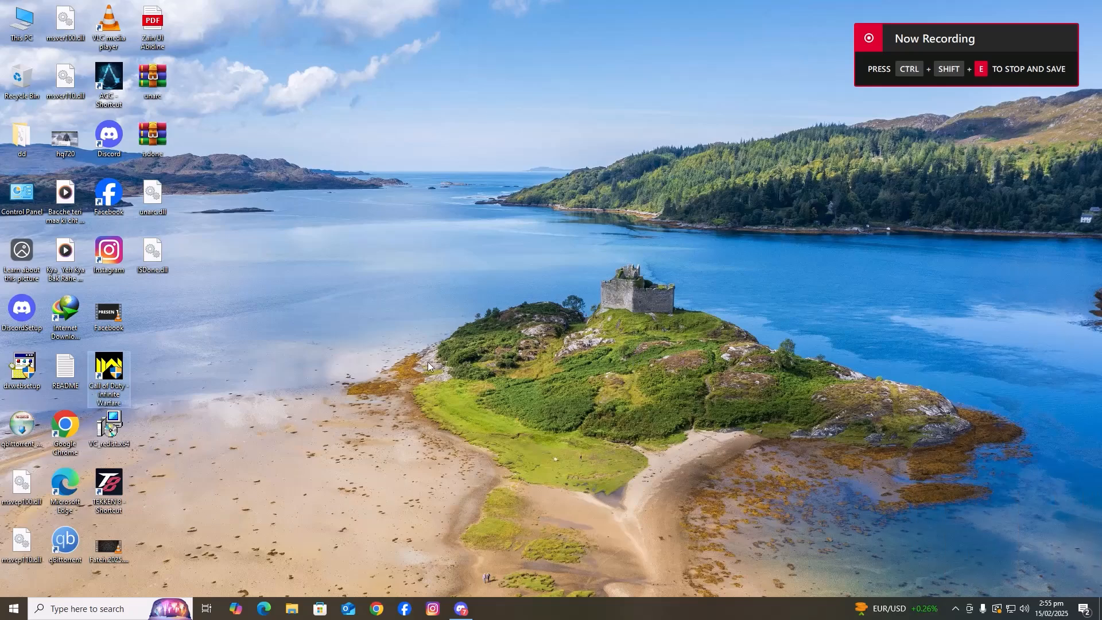
pyautogui.doubleClick(108, 370)
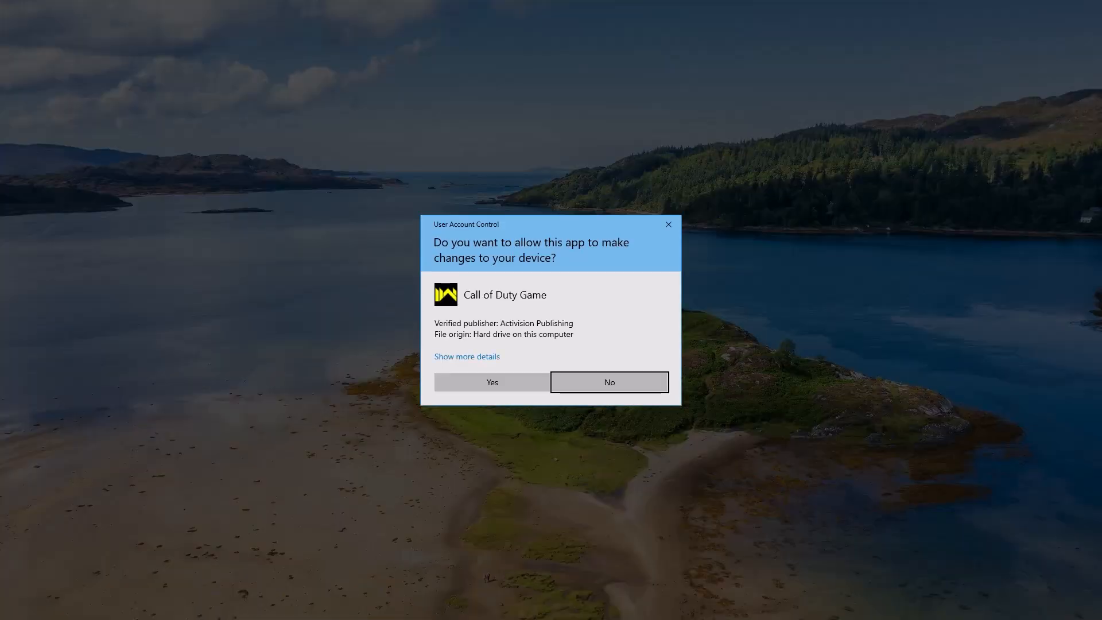
pyautogui.click(491, 382)
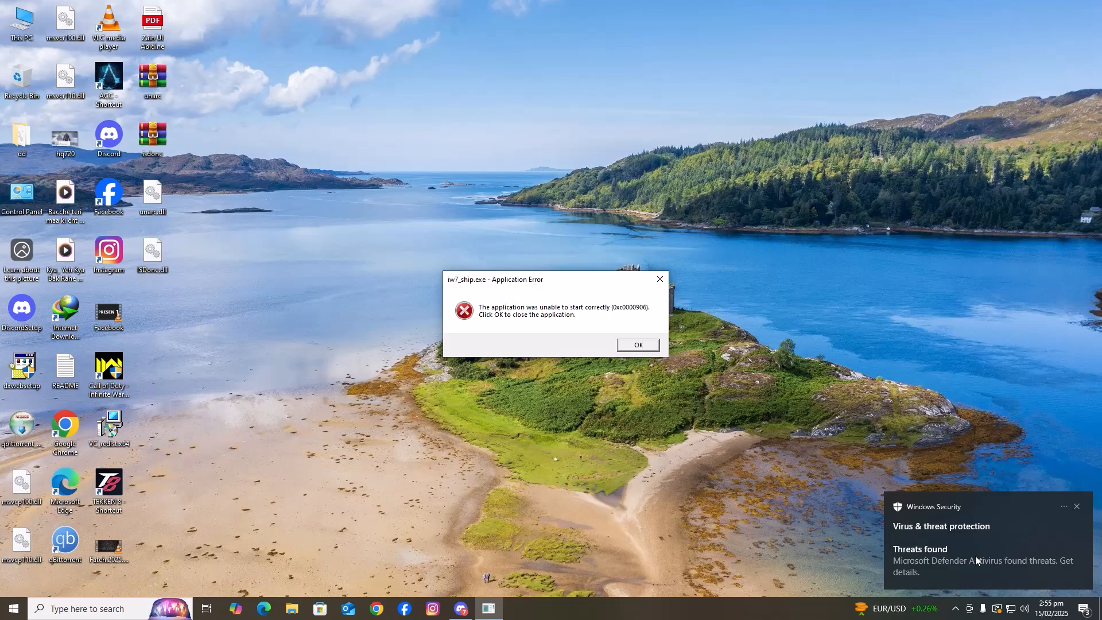
pyautogui.moveTo(939, 557)
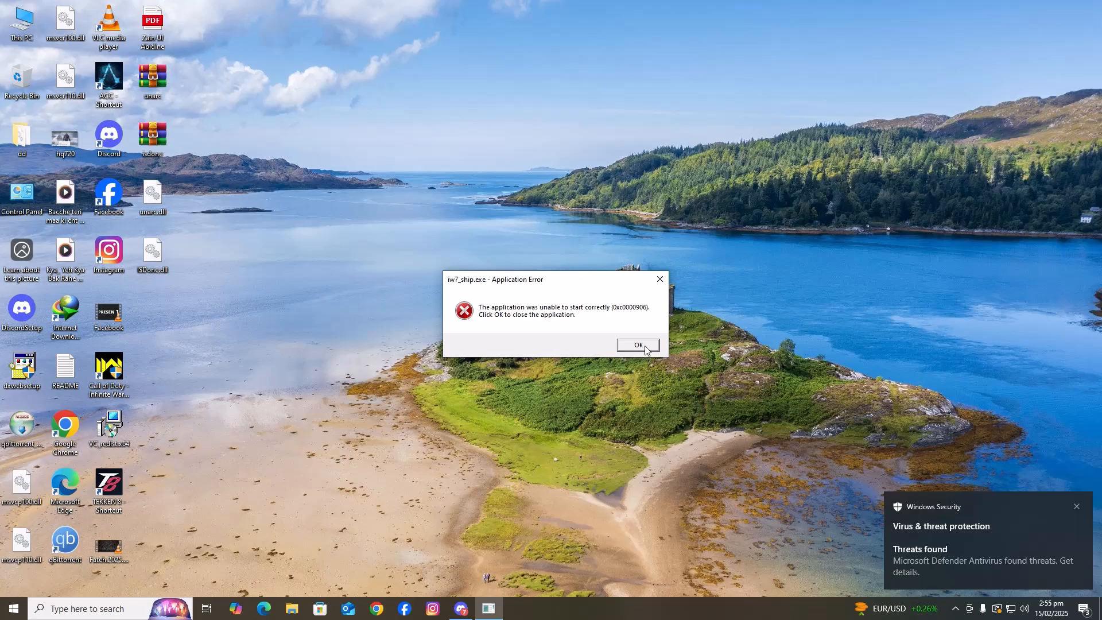
pyautogui.click(637, 345)
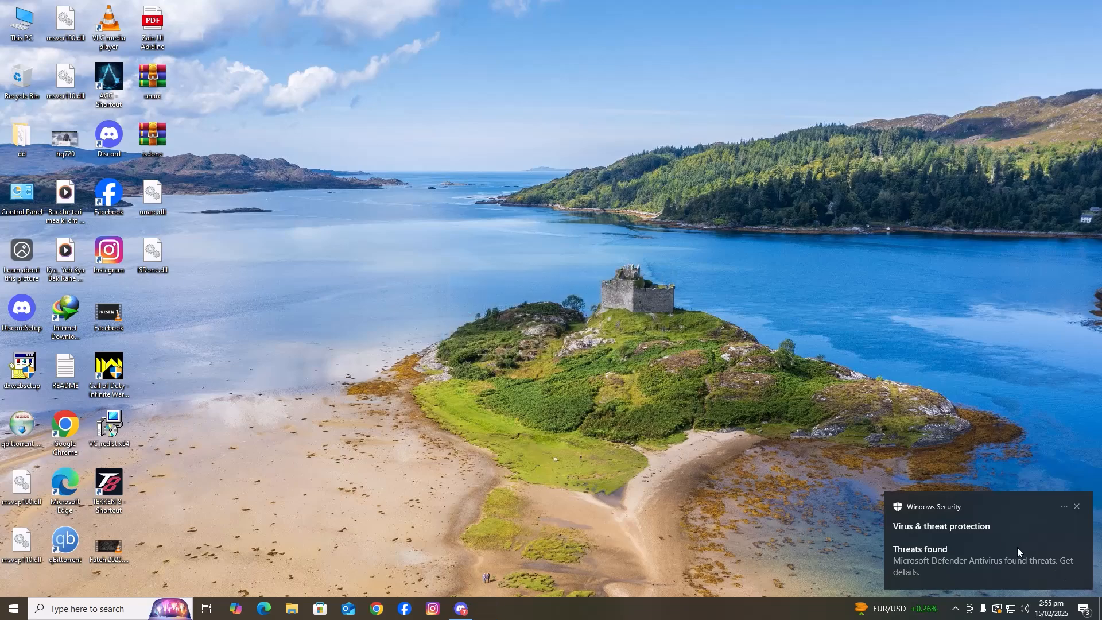
pyautogui.moveTo(1008, 542)
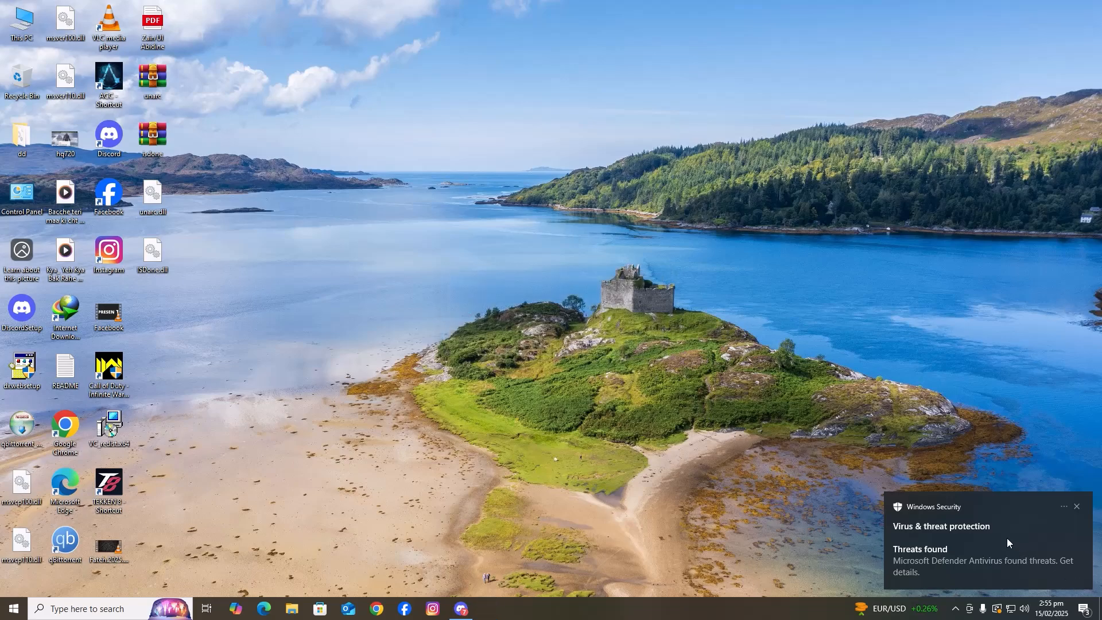
# - From the Threats found alert, restore the quarantined steam_api64r.dll in Protection history with admin approval
pyautogui.click(940, 526)
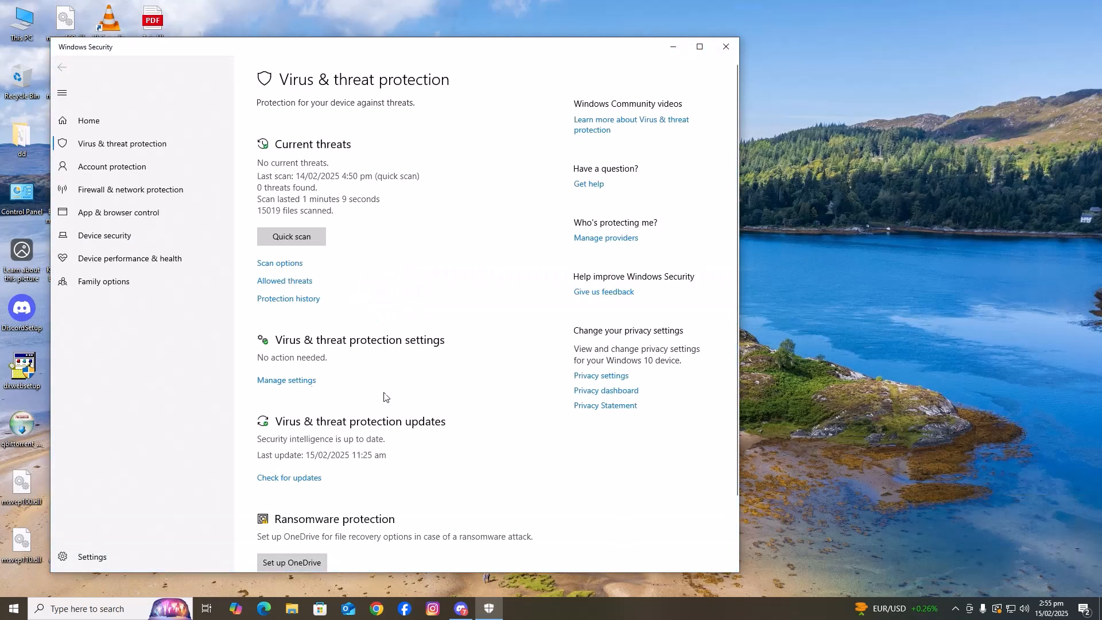
pyautogui.click(288, 297)
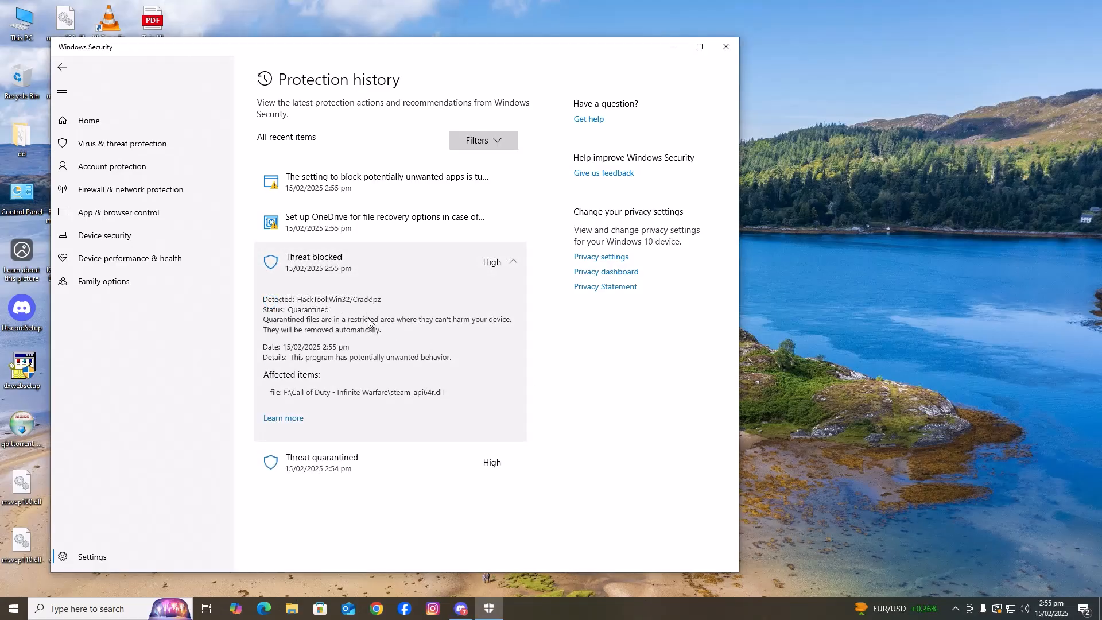
pyautogui.moveTo(410, 396)
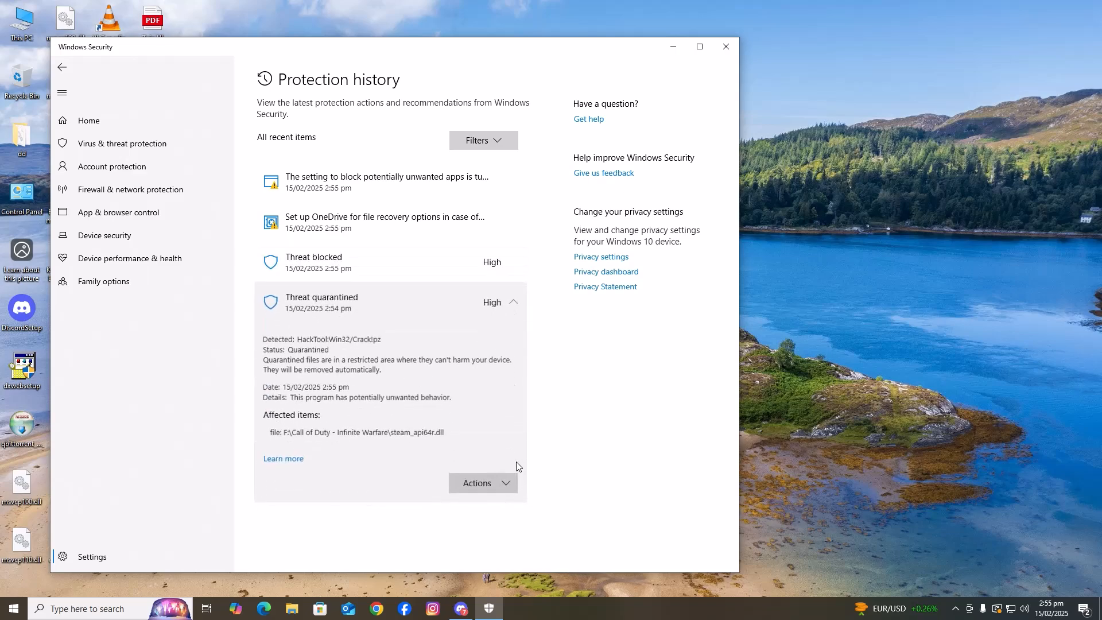
pyautogui.click(483, 483)
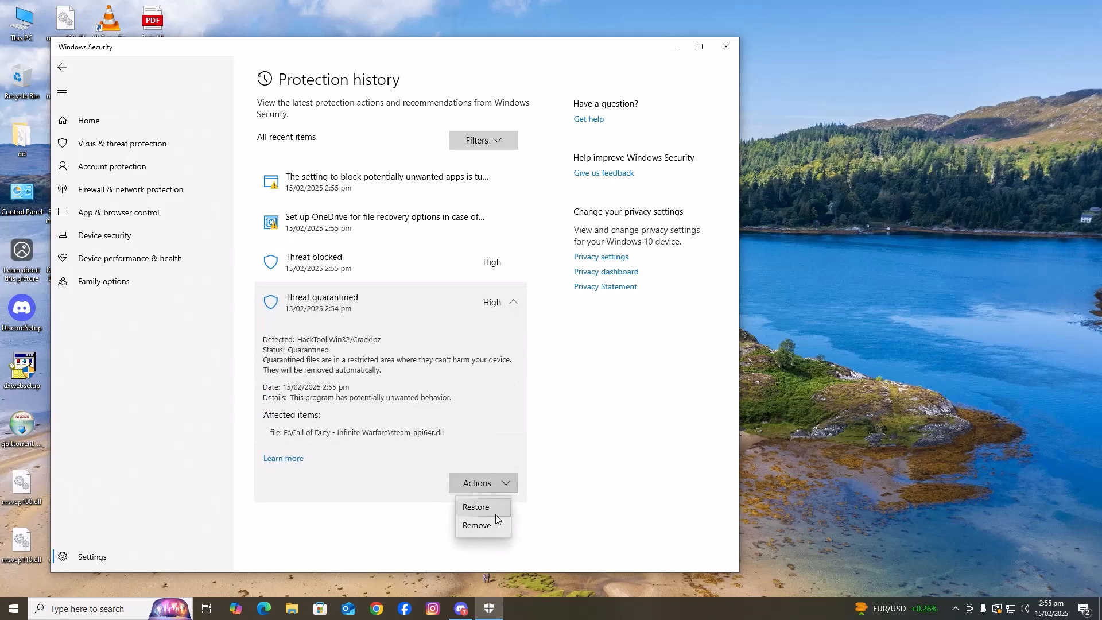
pyautogui.click(476, 506)
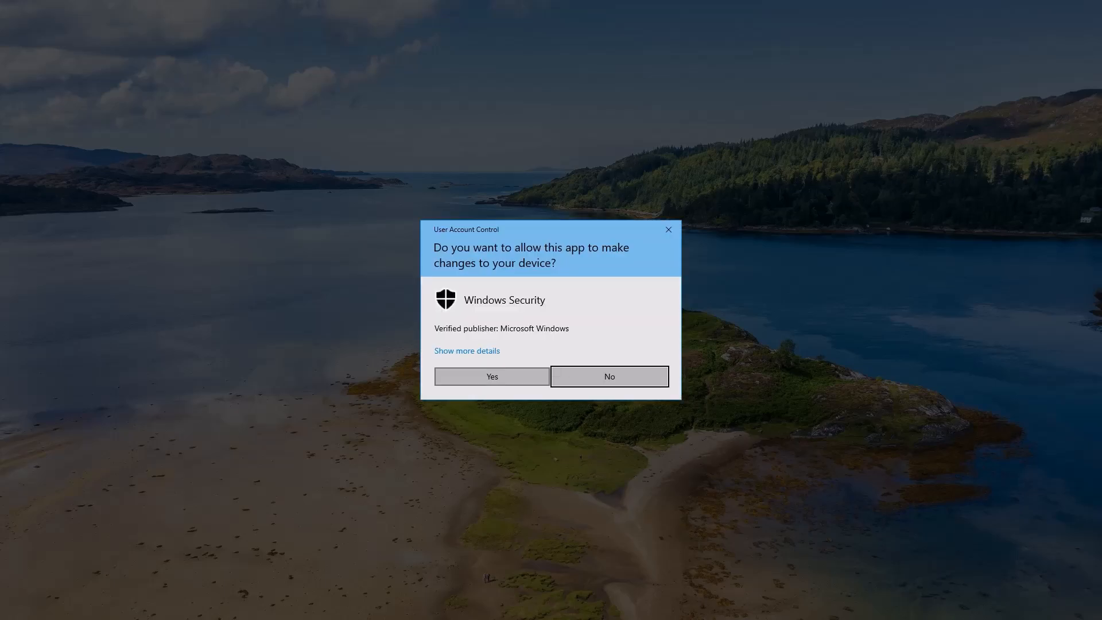
pyautogui.click(492, 376)
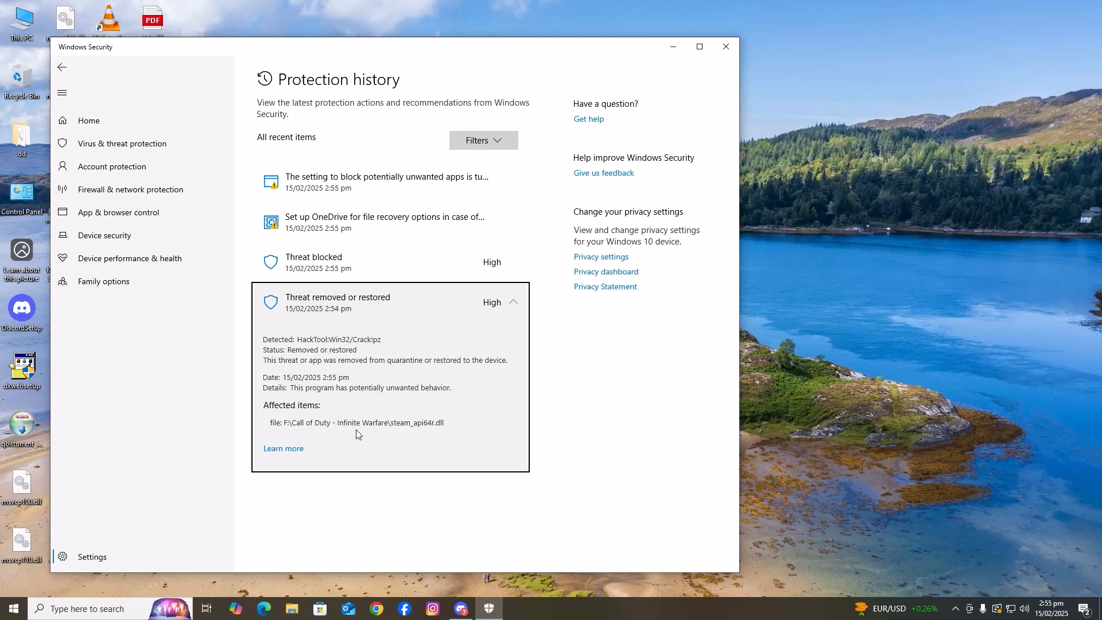
pyautogui.moveTo(441, 434)
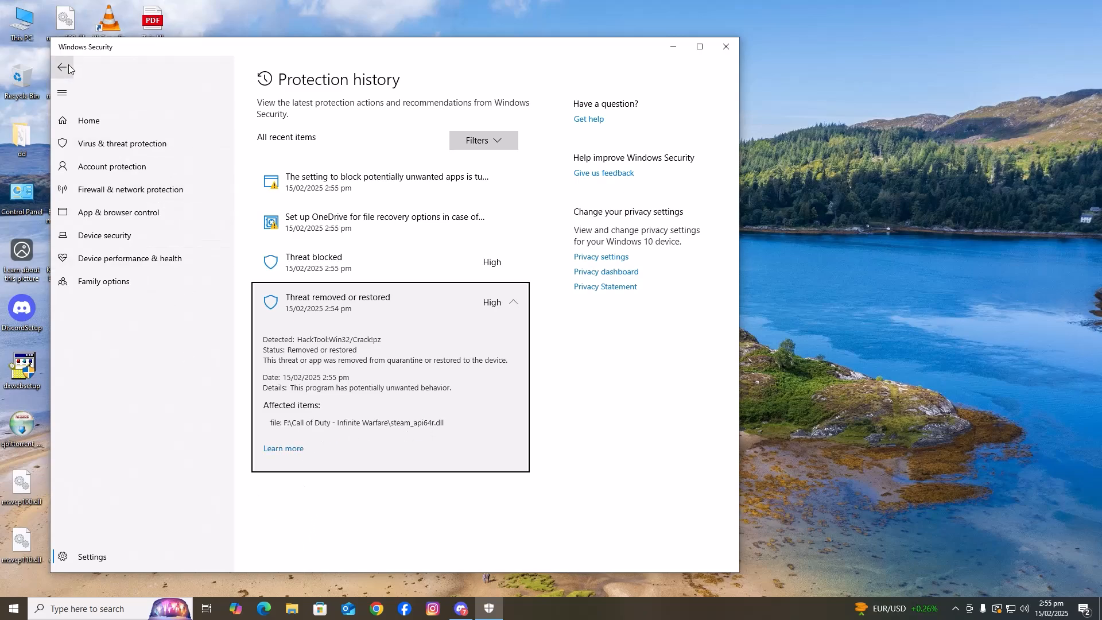
# - Reach the Exclusions page via Manage settings and start adding a new exclusion
pyautogui.click(62, 67)
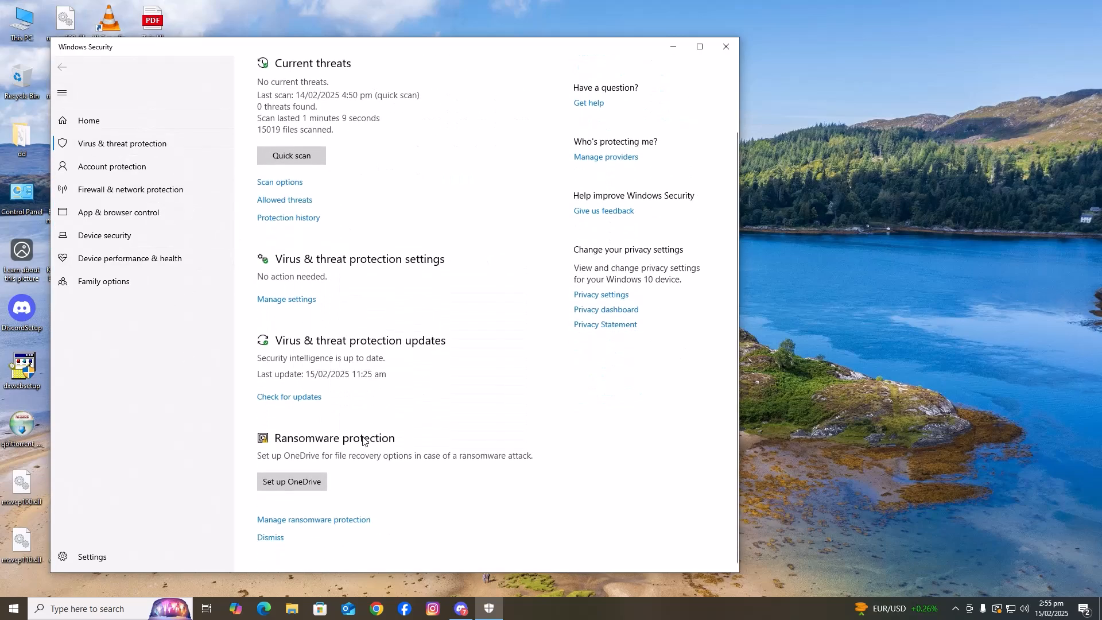
pyautogui.click(286, 298)
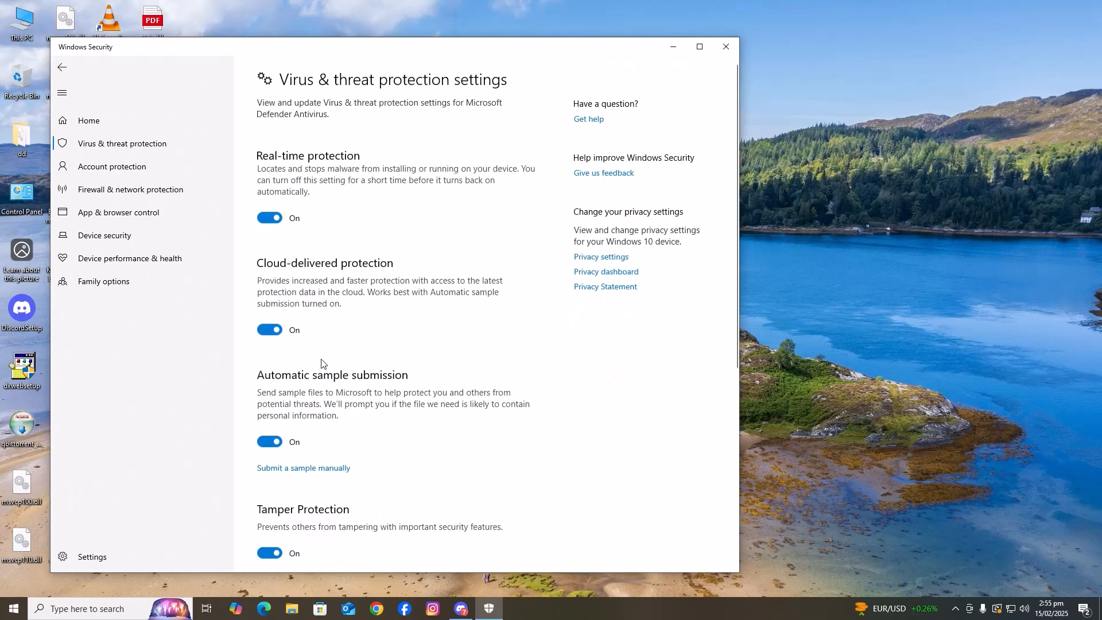
pyautogui.scroll(-3)
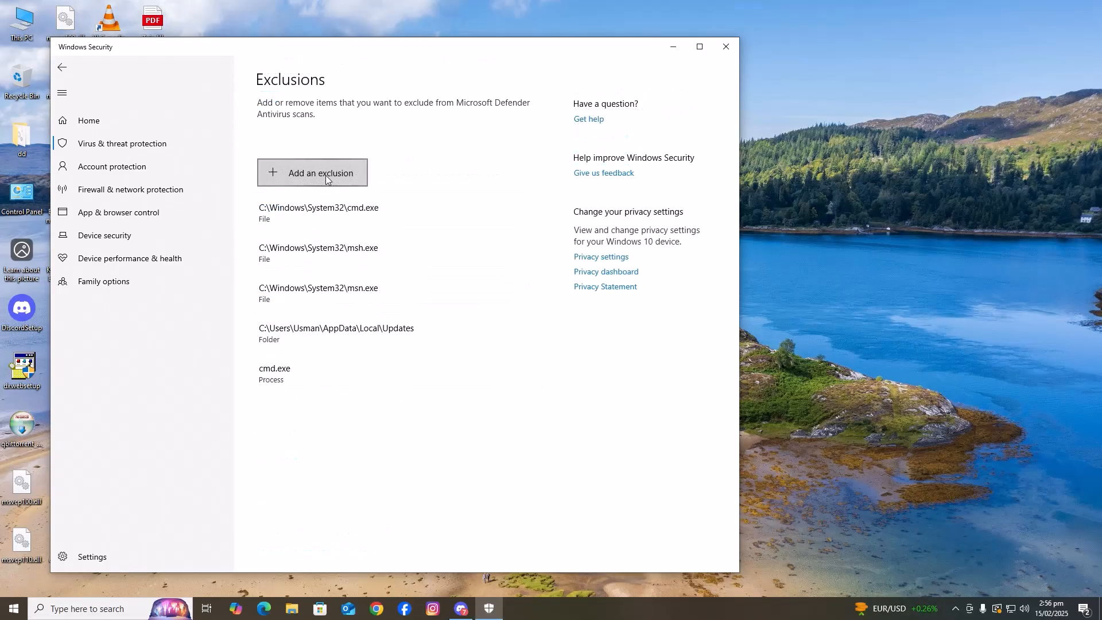
pyautogui.click(312, 173)
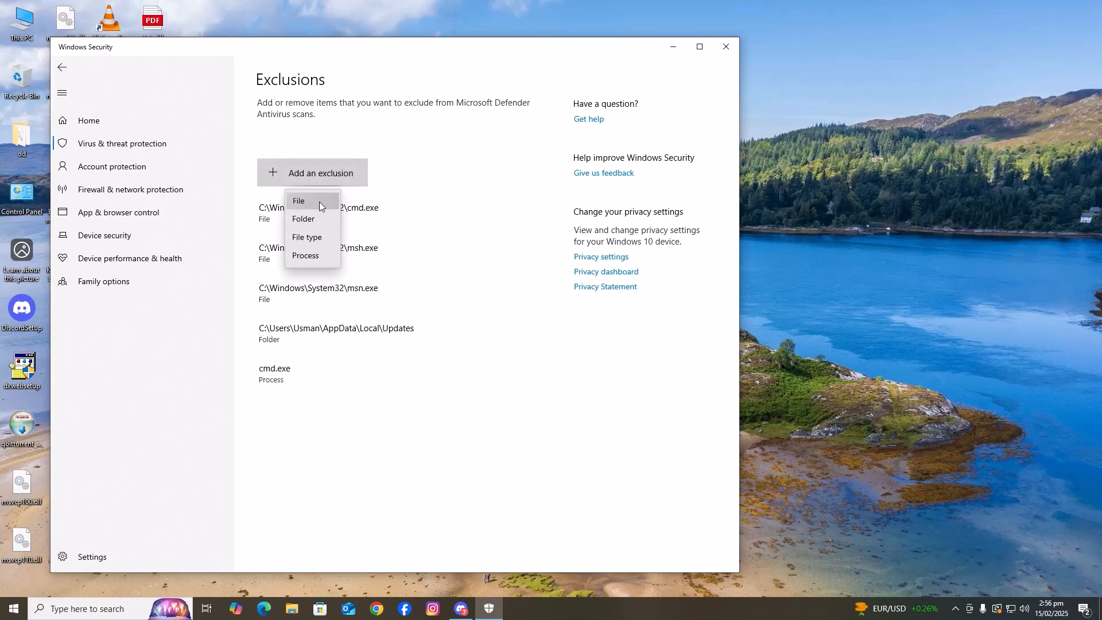
# - Choose a File exclusion and browse F:\Call of Duty - Infinite Warfare, scrolling through its contents
pyautogui.click(298, 201)
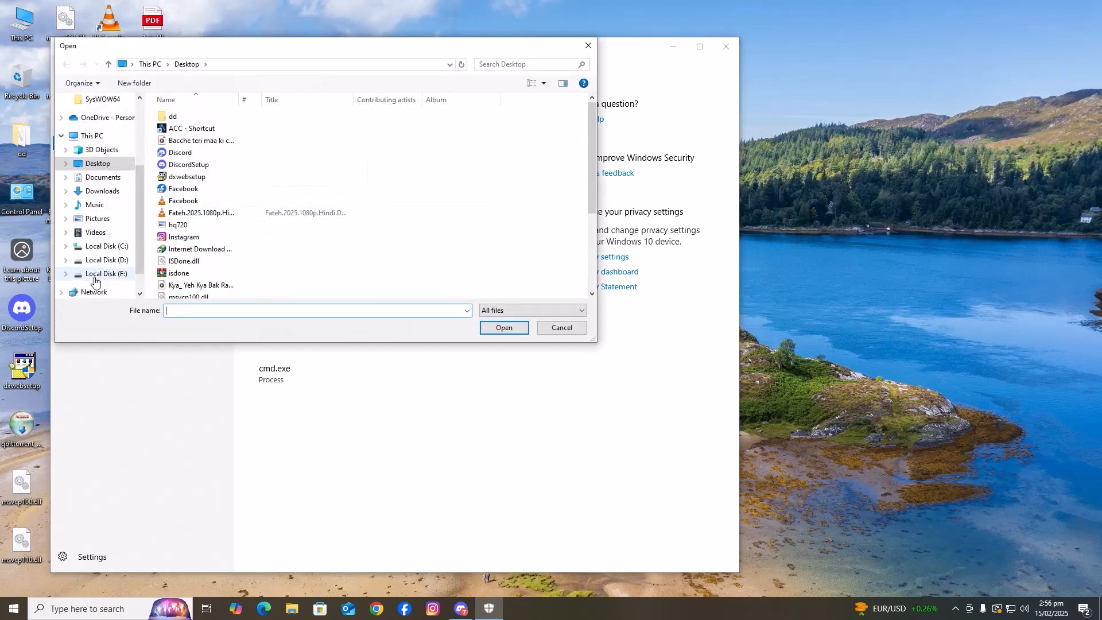
pyautogui.click(105, 273)
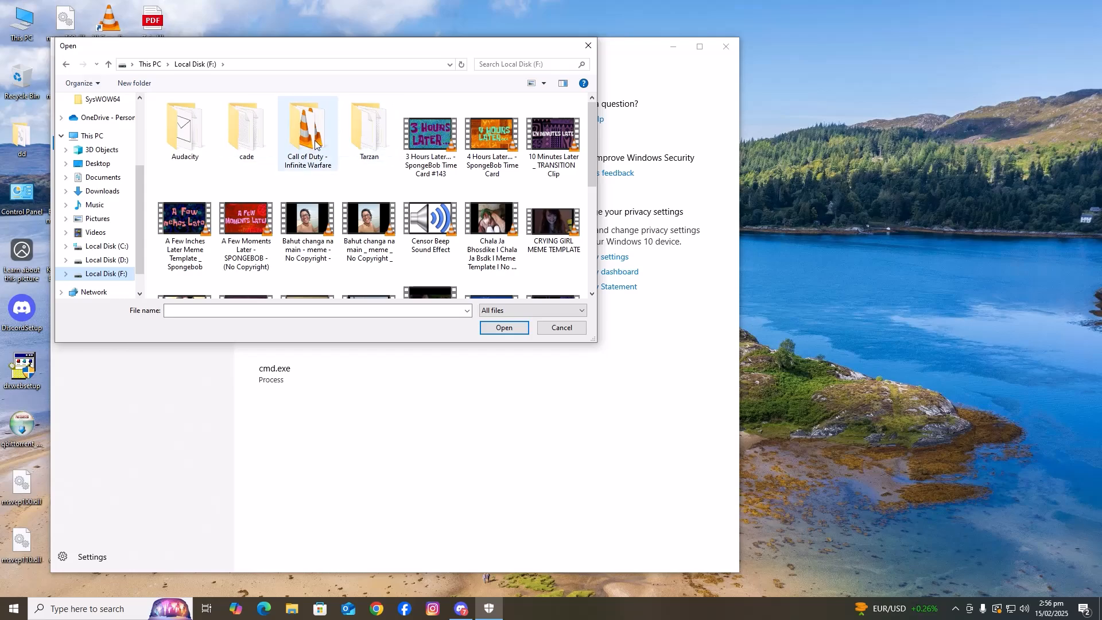
pyautogui.doubleClick(307, 126)
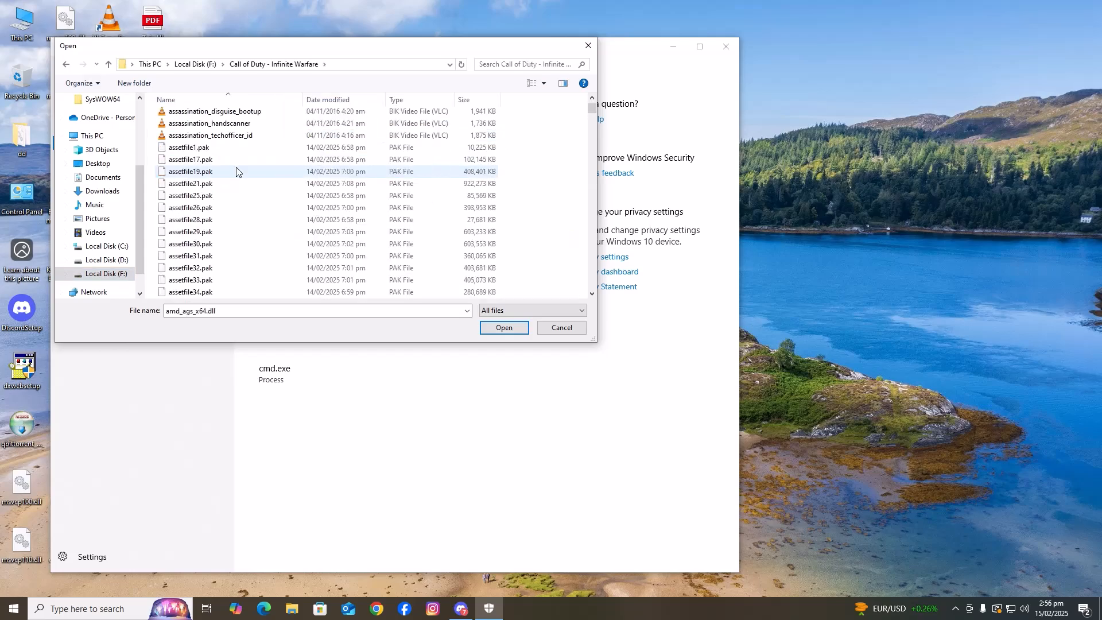
pyautogui.scroll(-3)
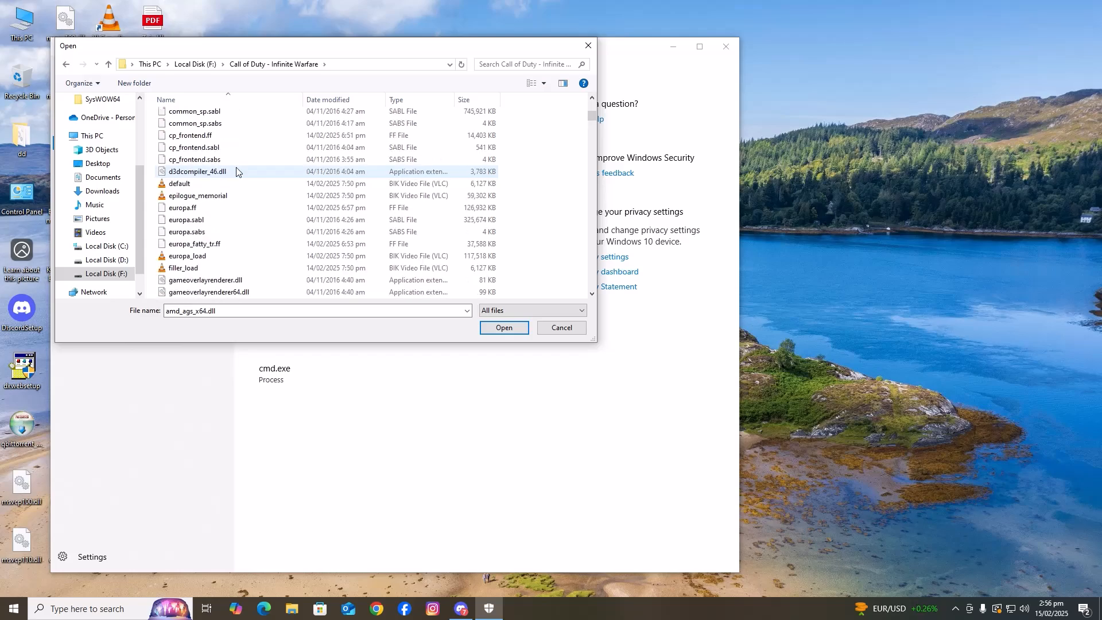
pyautogui.scroll(-3)
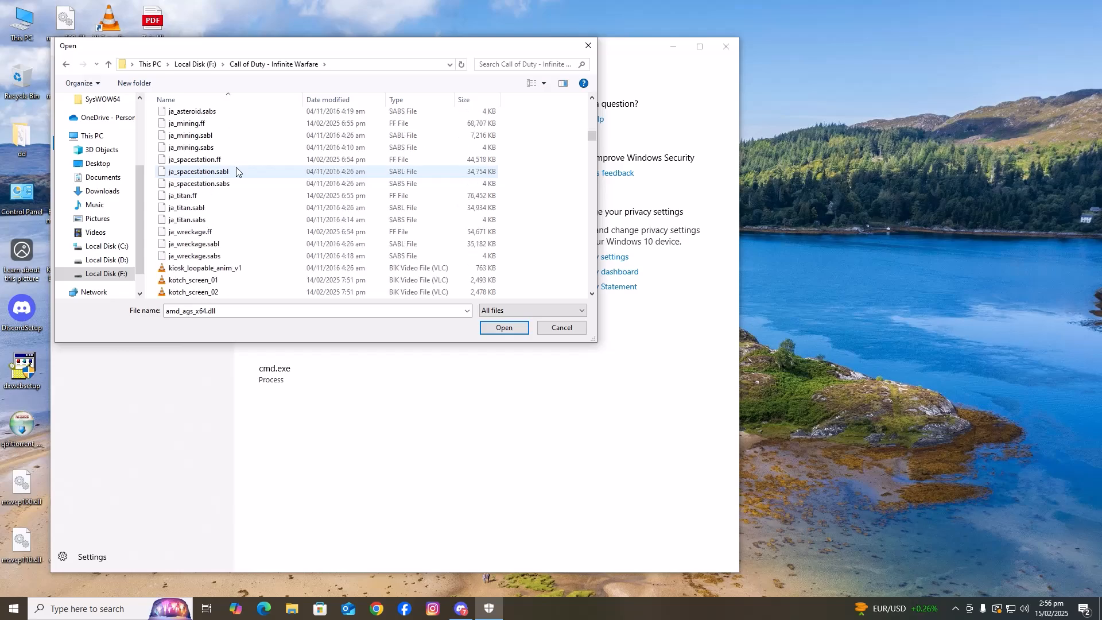
pyautogui.scroll(-3)
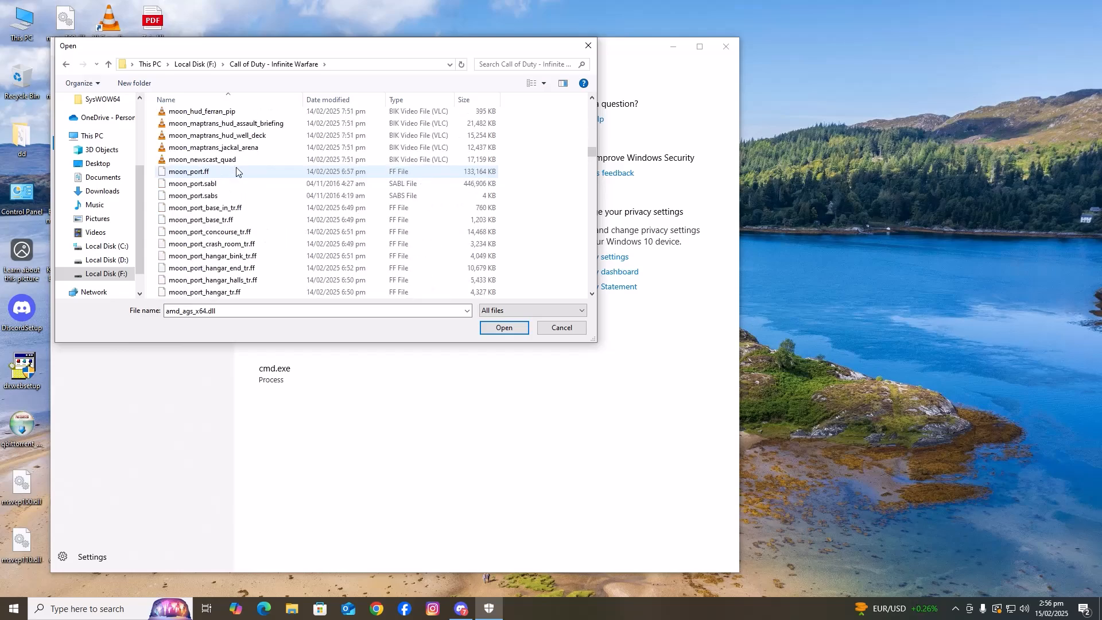
pyautogui.scroll(-3)
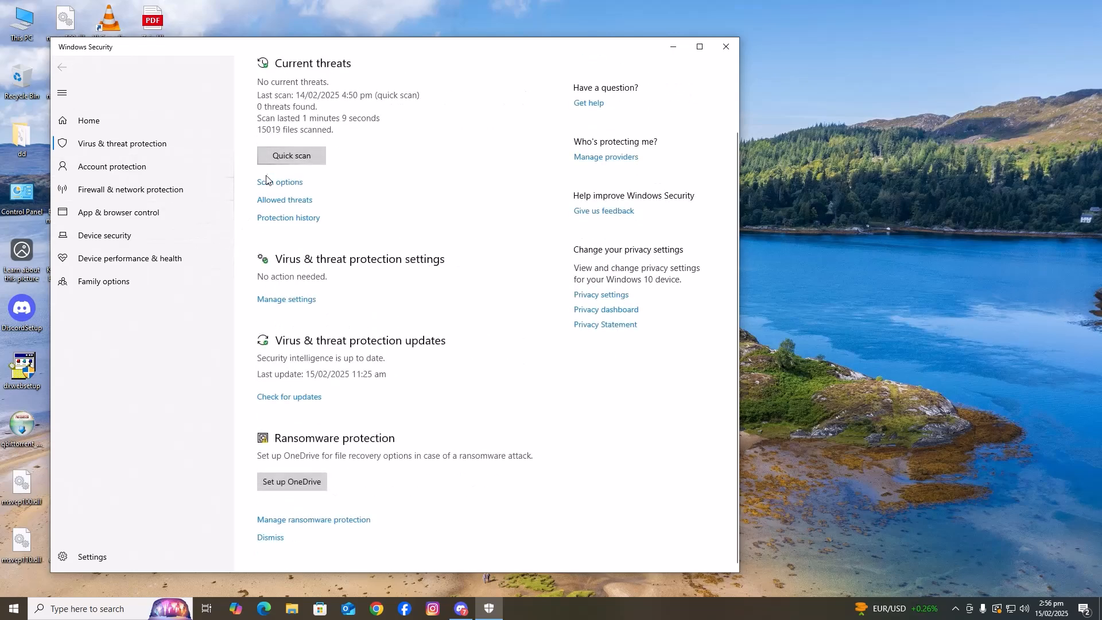
# - Expand the removed threat in Protection history and select the steam_api64r.dll file path
pyautogui.click(288, 217)
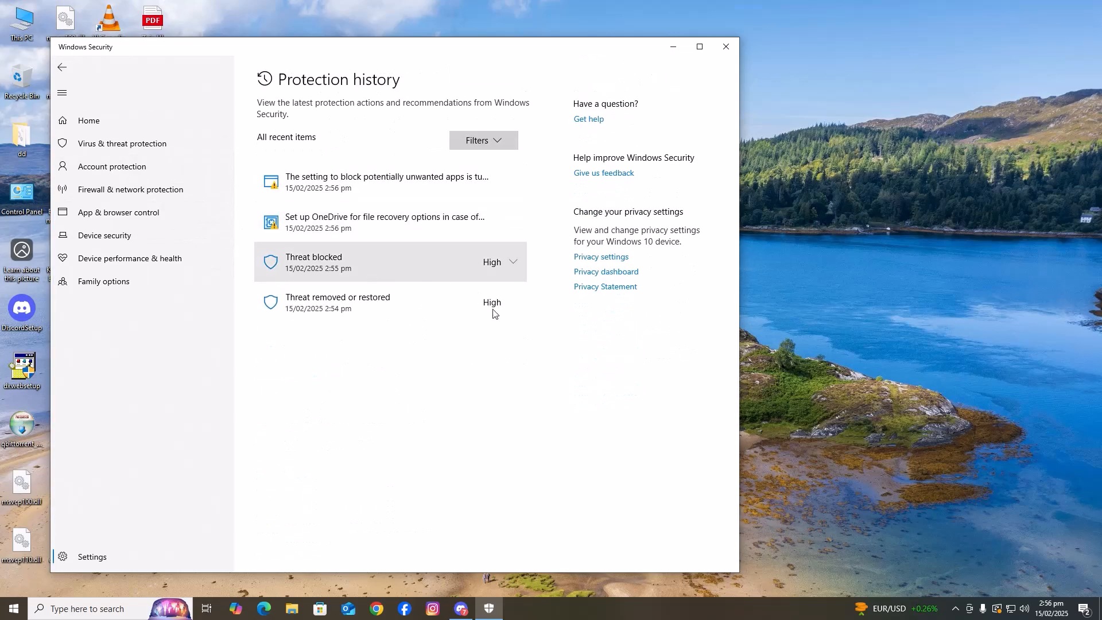
pyautogui.click(500, 303)
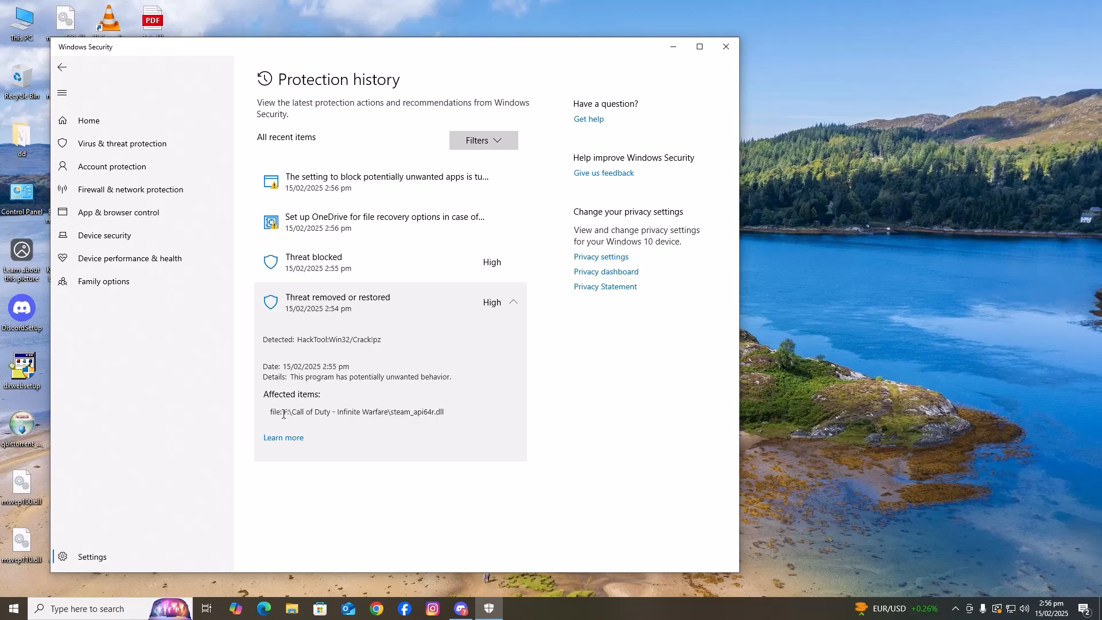
pyautogui.moveTo(282, 411); pyautogui.dragTo(443, 411)
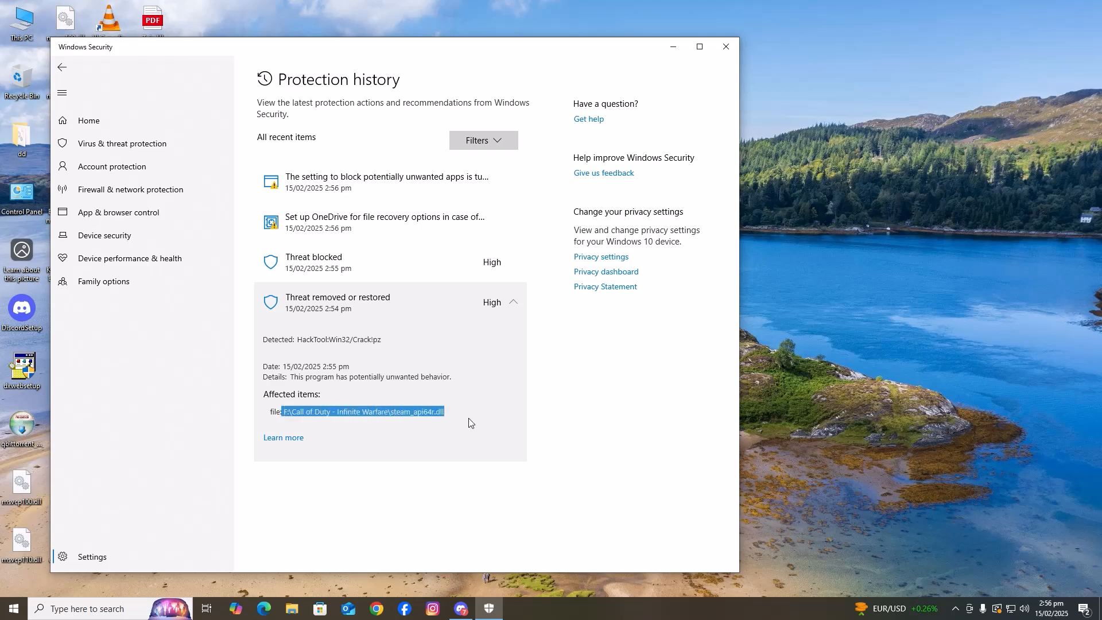
pyautogui.click(122, 144)
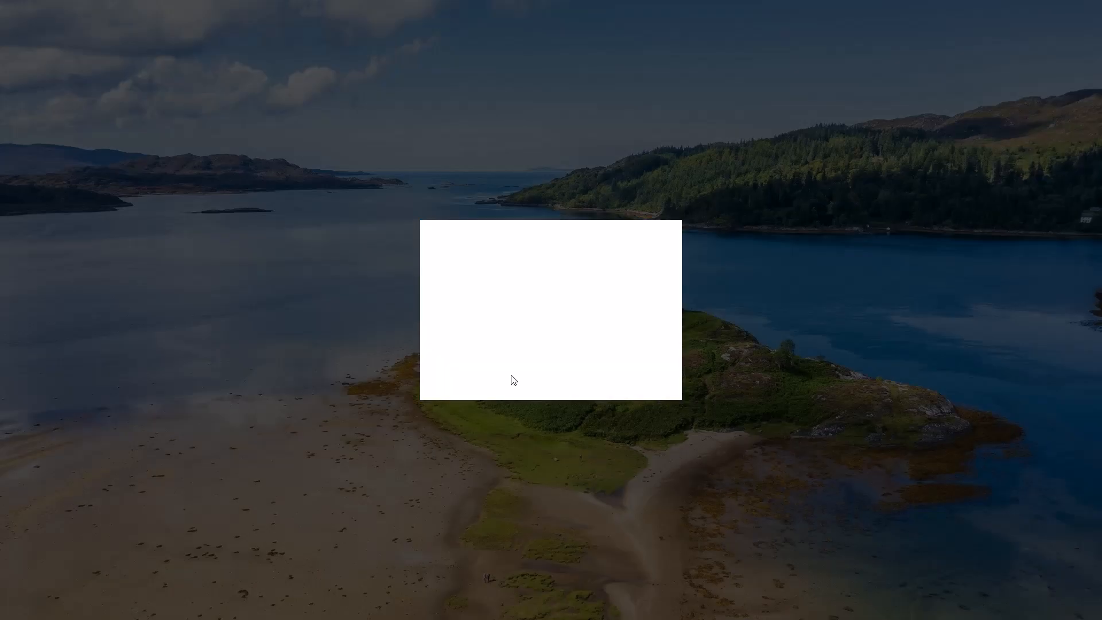
# - Start a File exclusion, enter F:\Call of Duty - Infinite Warfare\steam_api6.dll, and dismiss the system file warning
pyautogui.click(313, 173)
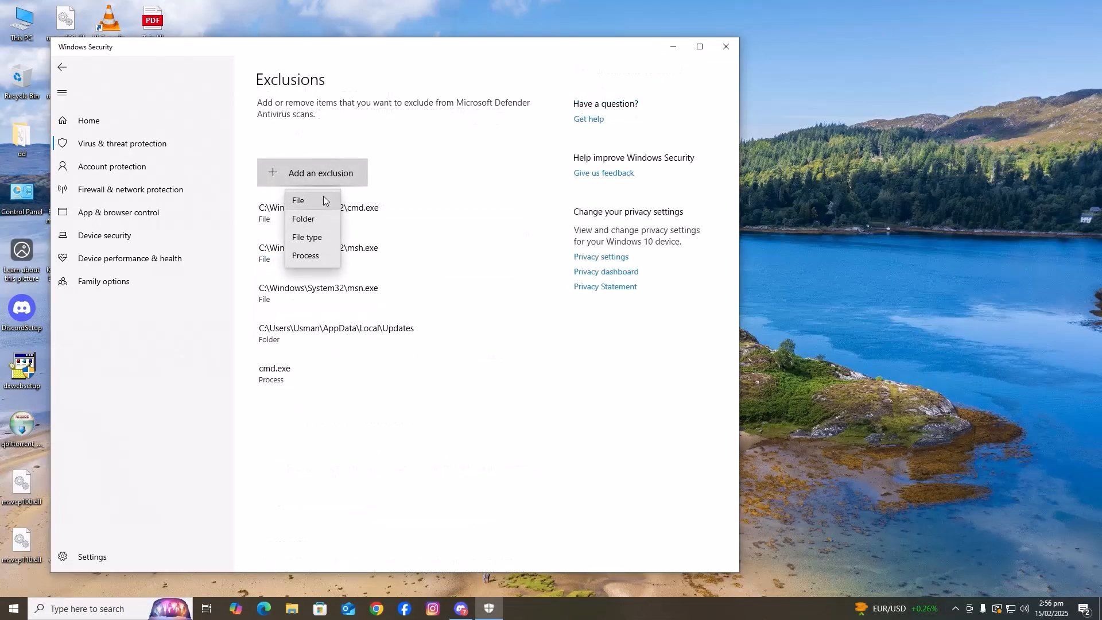
pyautogui.click(298, 200)
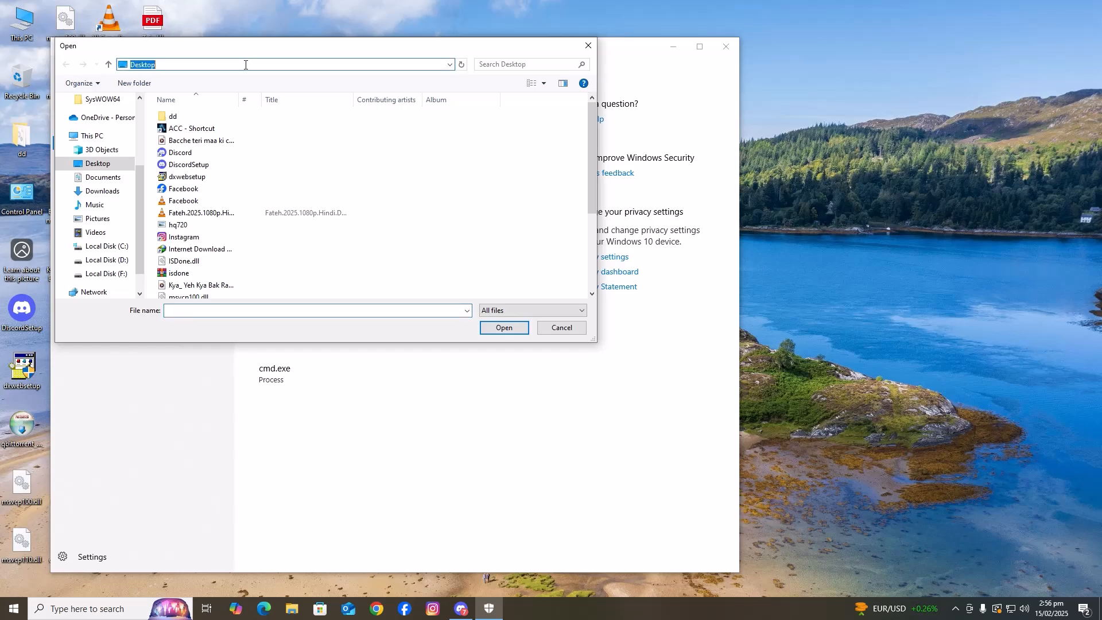
pyautogui.write('F:\\Call of Duty - Infinite Warfare\\steam_api6.dll')
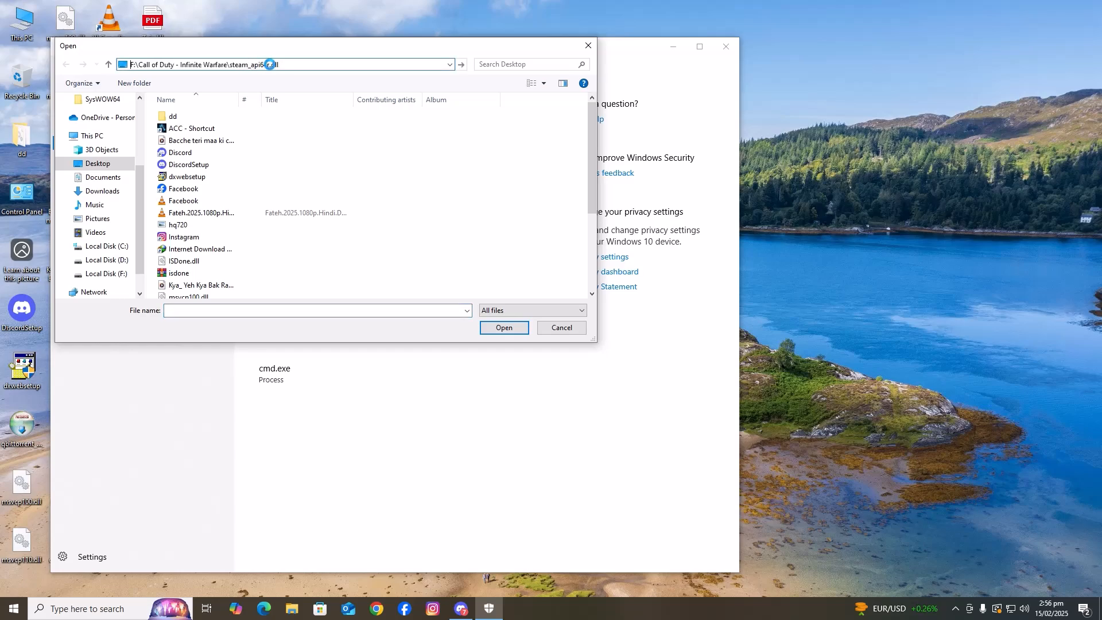
pyautogui.click(504, 328)
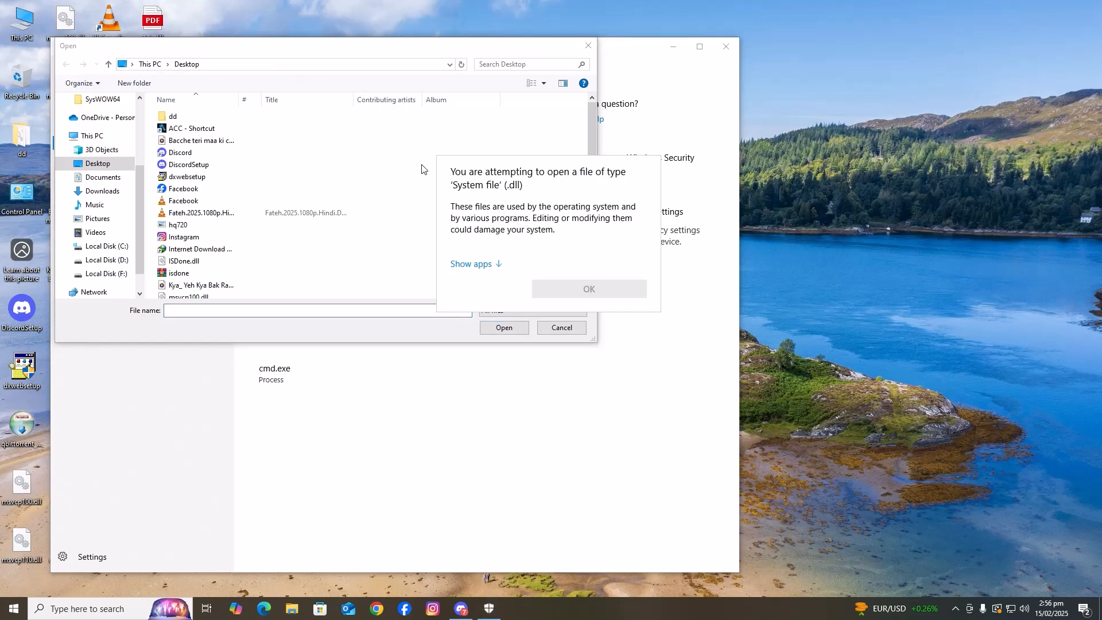
pyautogui.click(588, 288)
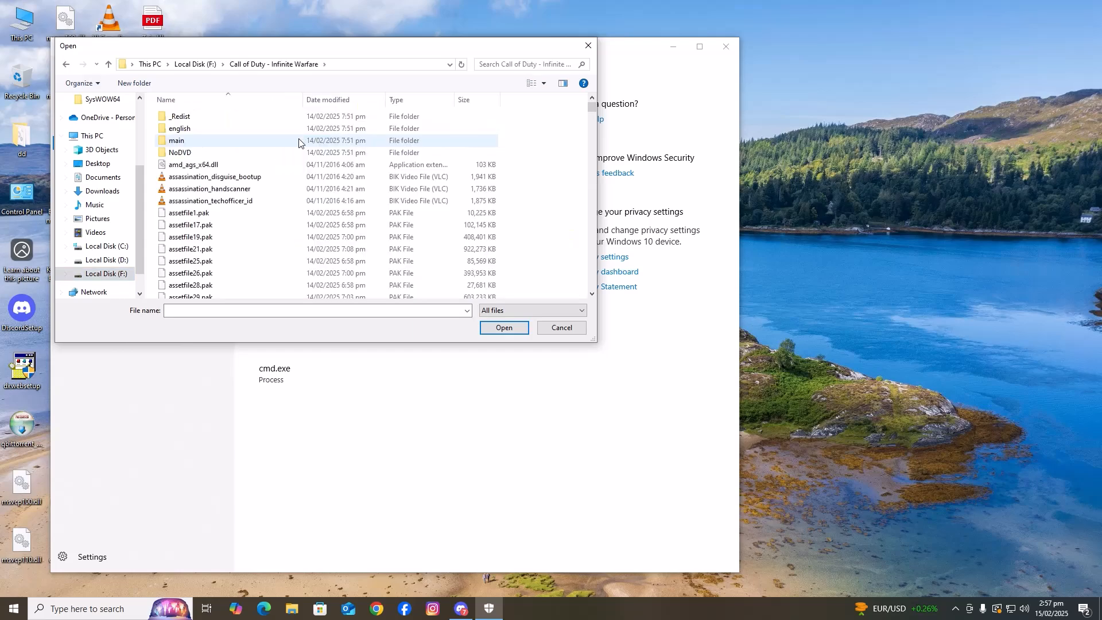
# - Search the folder for 'stea', select steam_api64r.dll, and add it to the Exclusions list
pyautogui.write('F:\\Call of Duty - Infinite Warfare\\steam_api64r.dll')
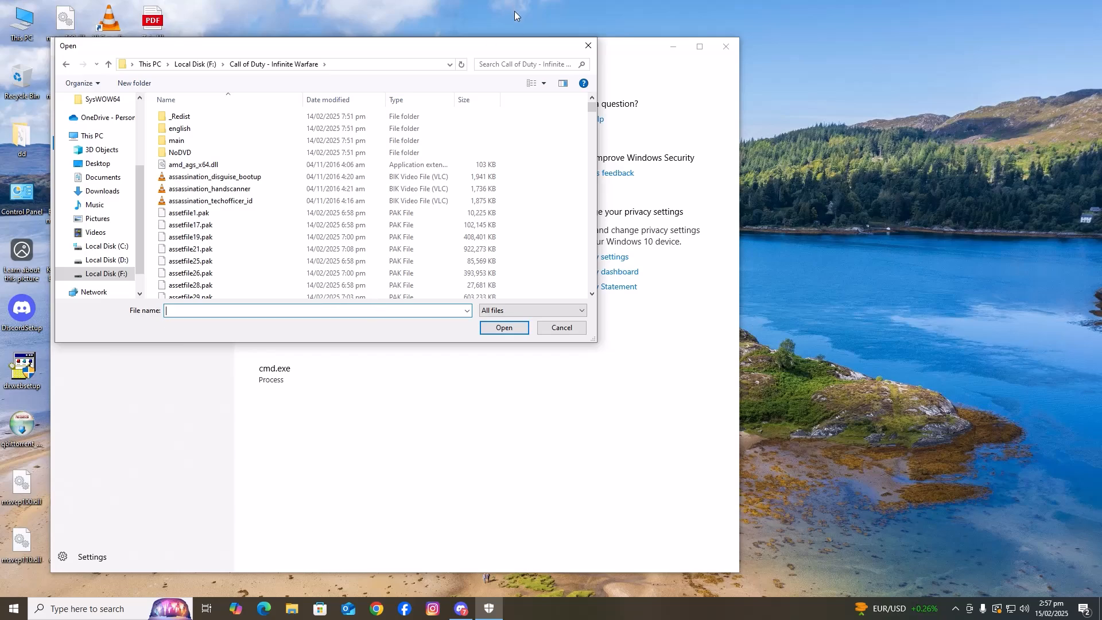
pyautogui.write('steamap')
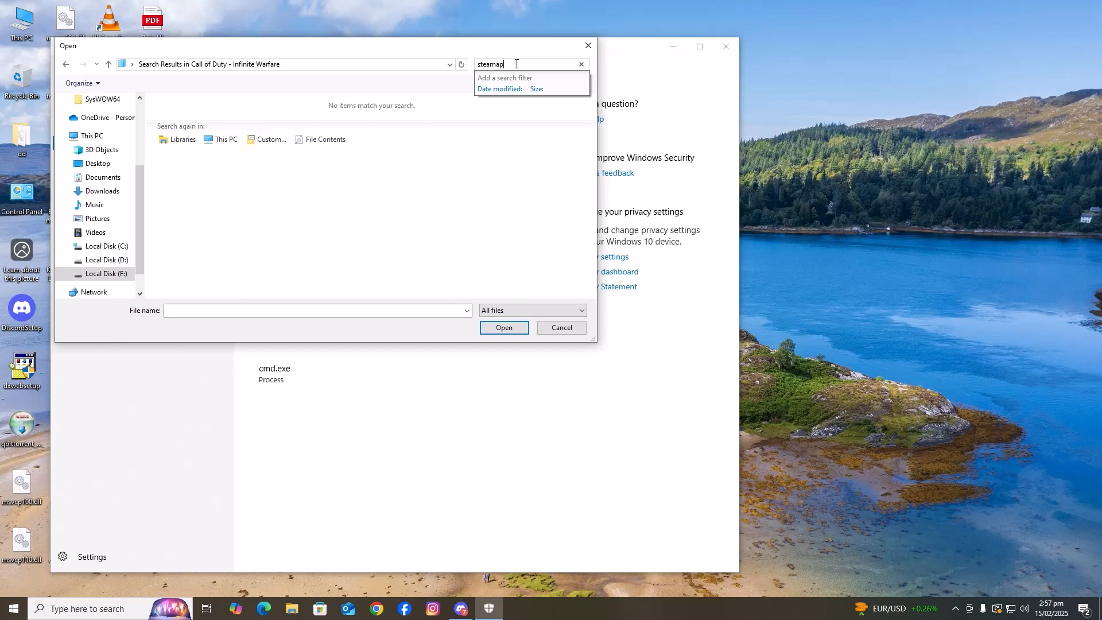
pyautogui.press('Backspace')
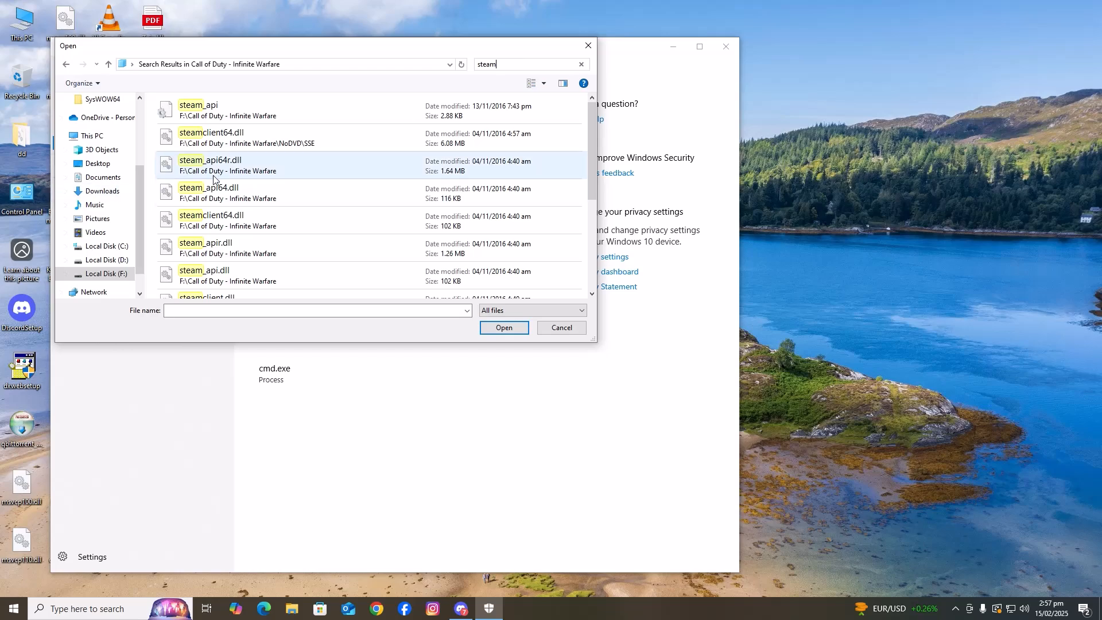
pyautogui.click(209, 165)
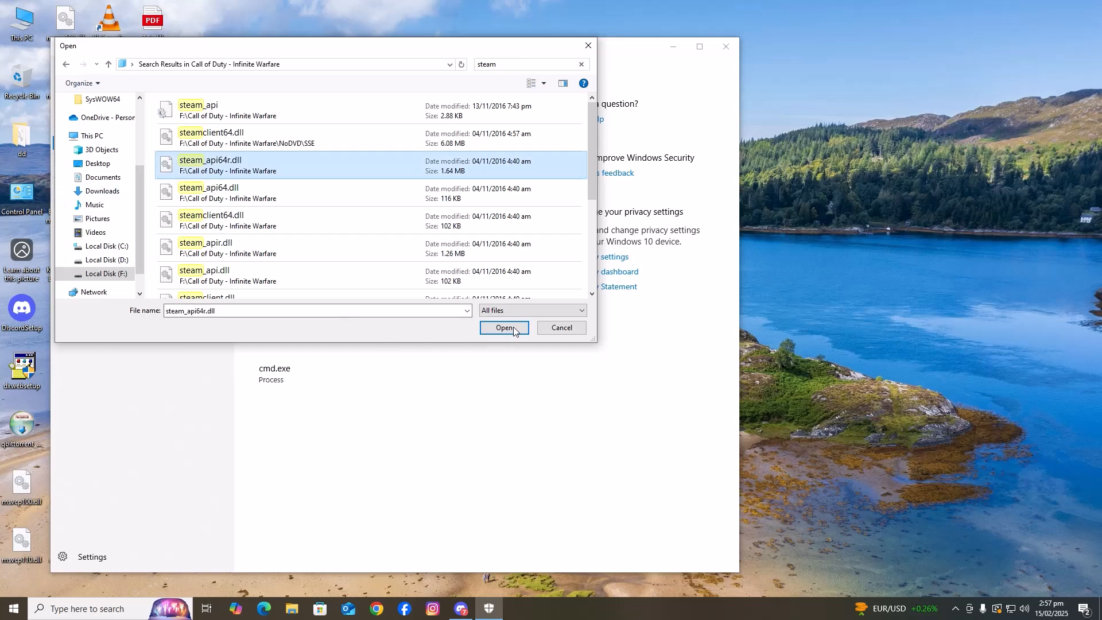
pyautogui.click(504, 328)
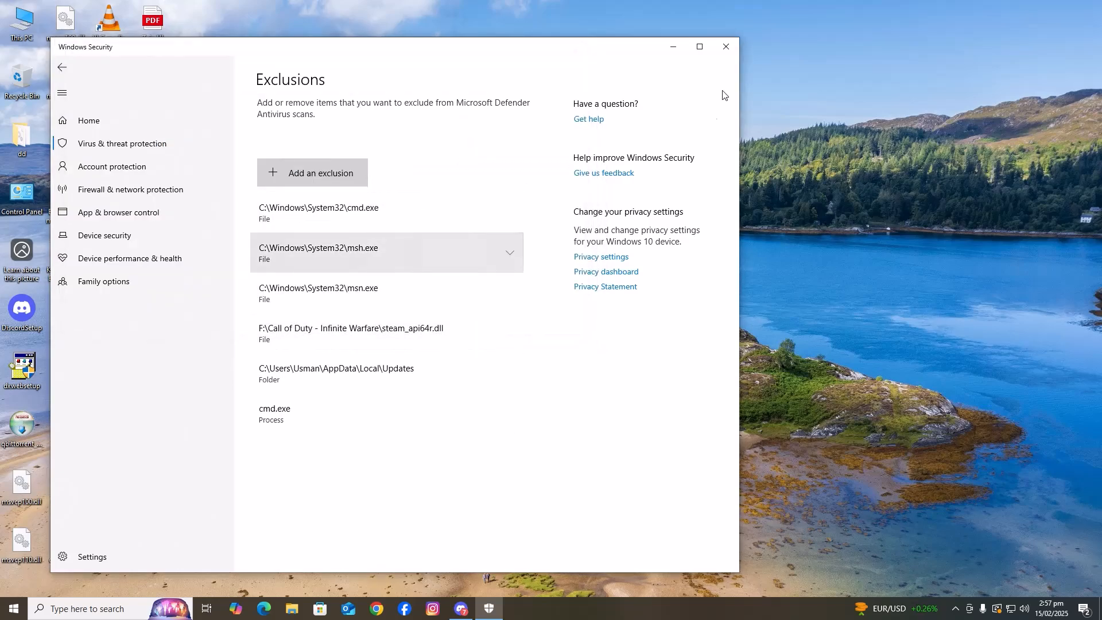
# - Close Windows Security and relaunch Call of Duty Infinite Warfare from the desktop shortcut
pyautogui.click(725, 47)
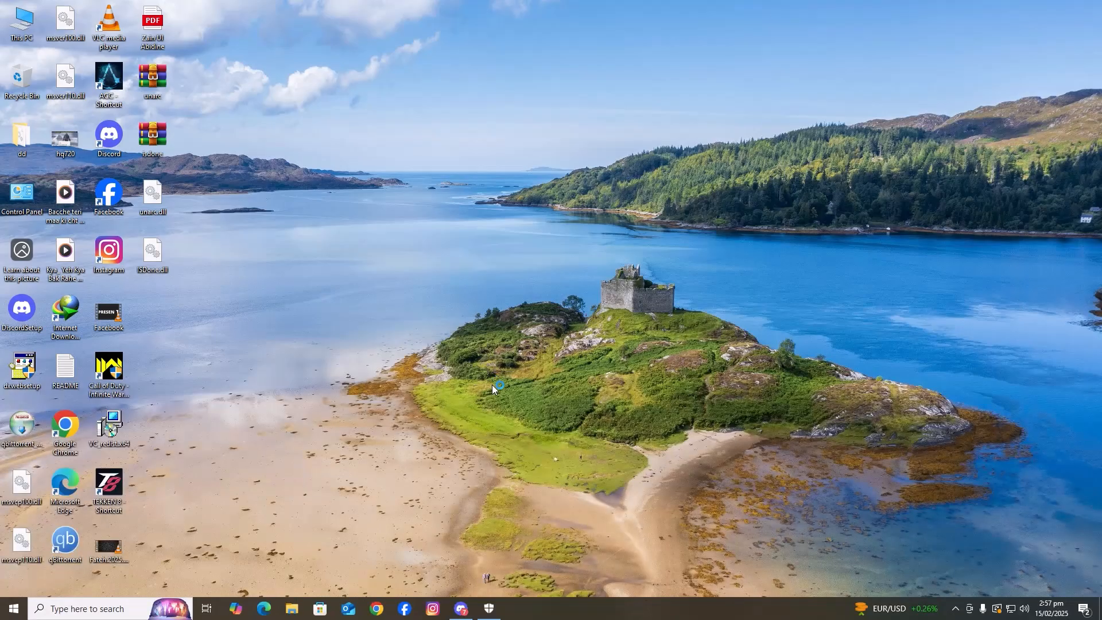
pyautogui.moveTo(498, 385)
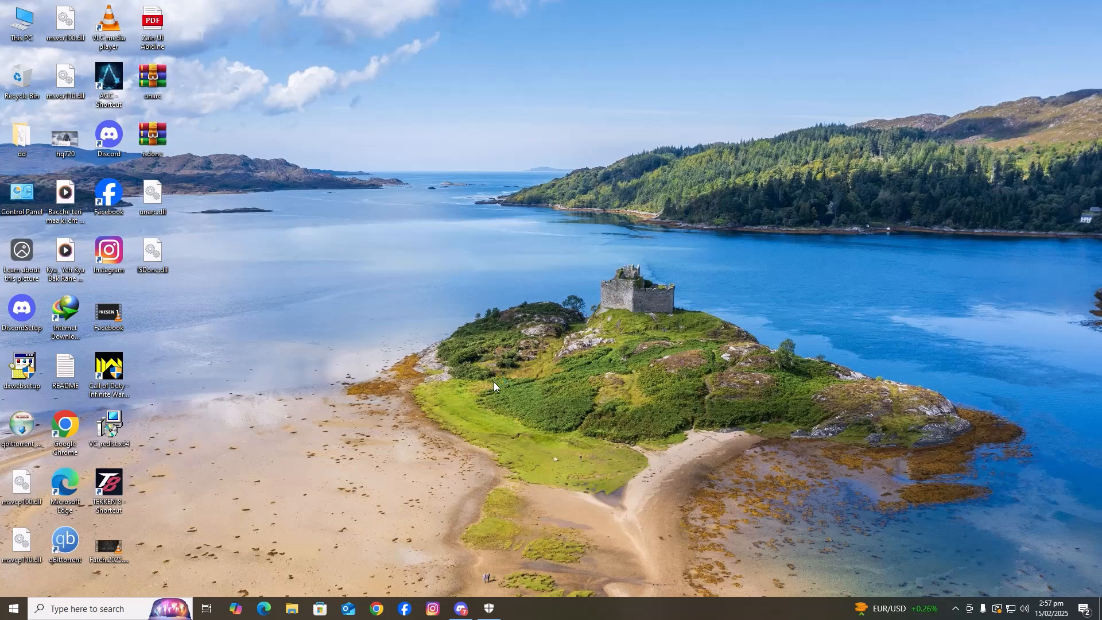
pyautogui.doubleClick(109, 369)
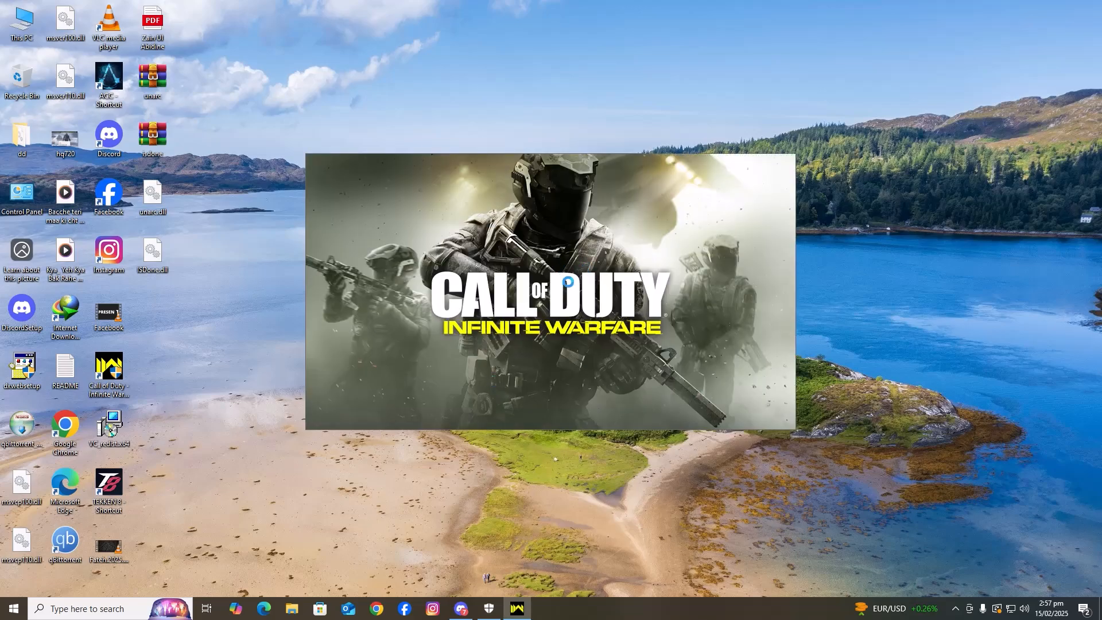